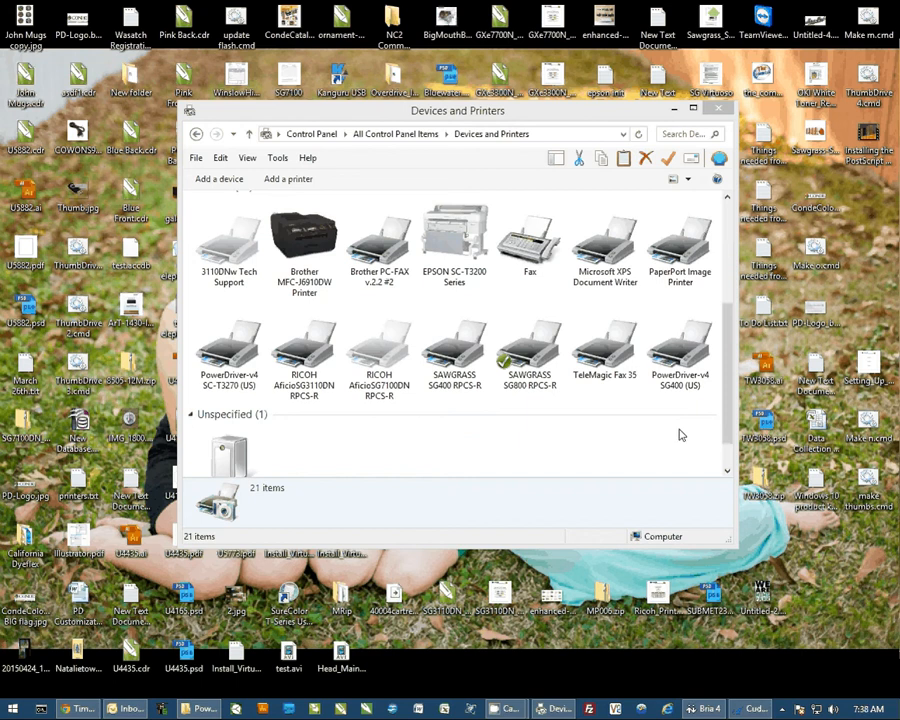
Step: Show the context actions for the PowerDriver-v4 SG400 (US) printer, reaching its printing preferences submenu
{"action": "left_click", "coordinate": [680, 350]}
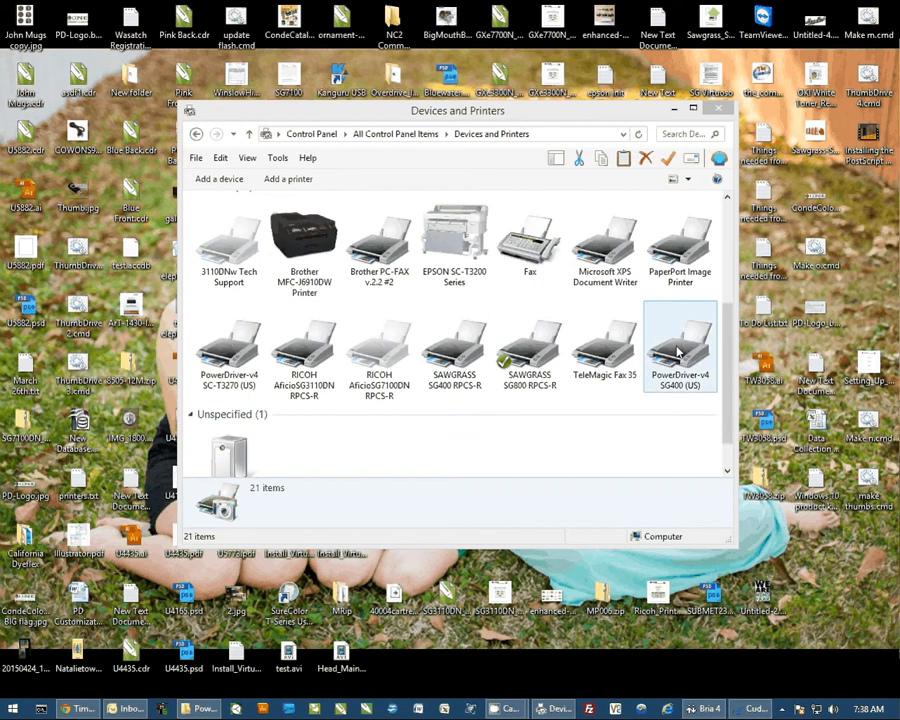
{"action": "right_click", "coordinate": [680, 344]}
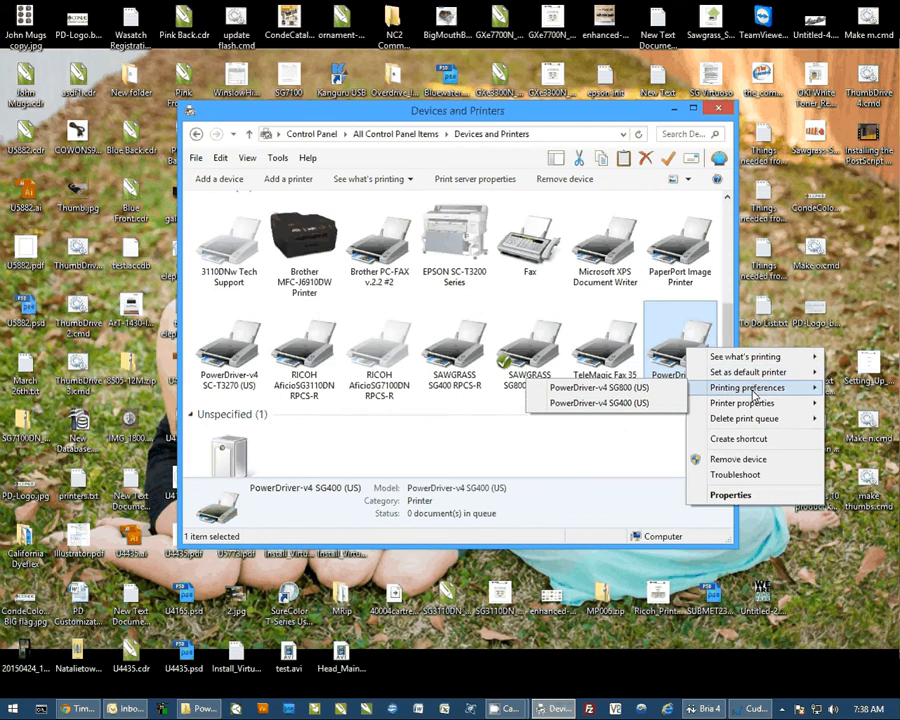
{"action": "mouse_move", "coordinate": [598, 388]}
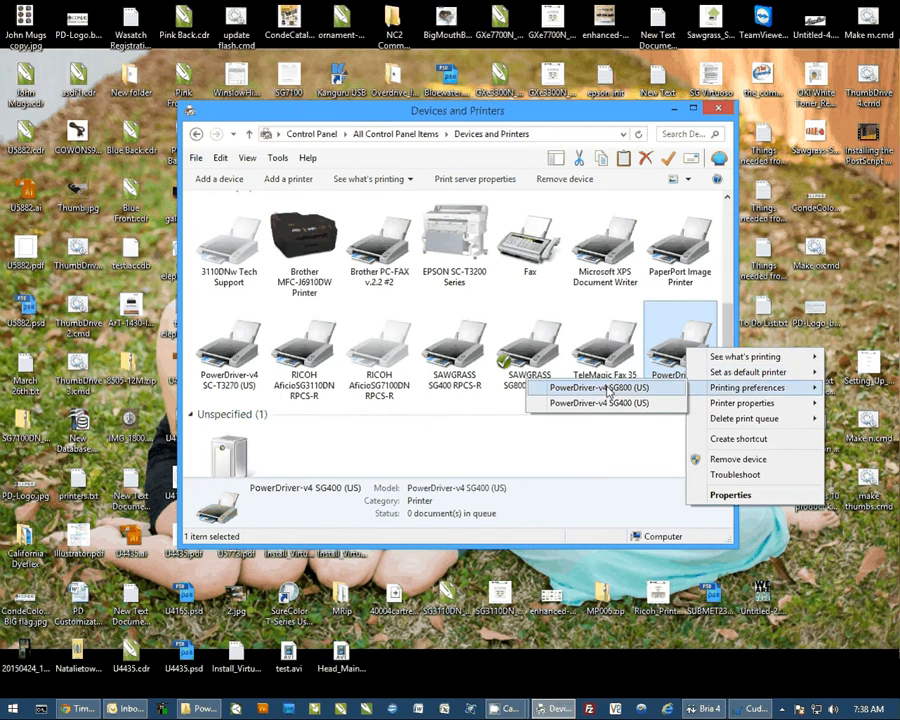
{"action": "mouse_move", "coordinate": [632, 392]}
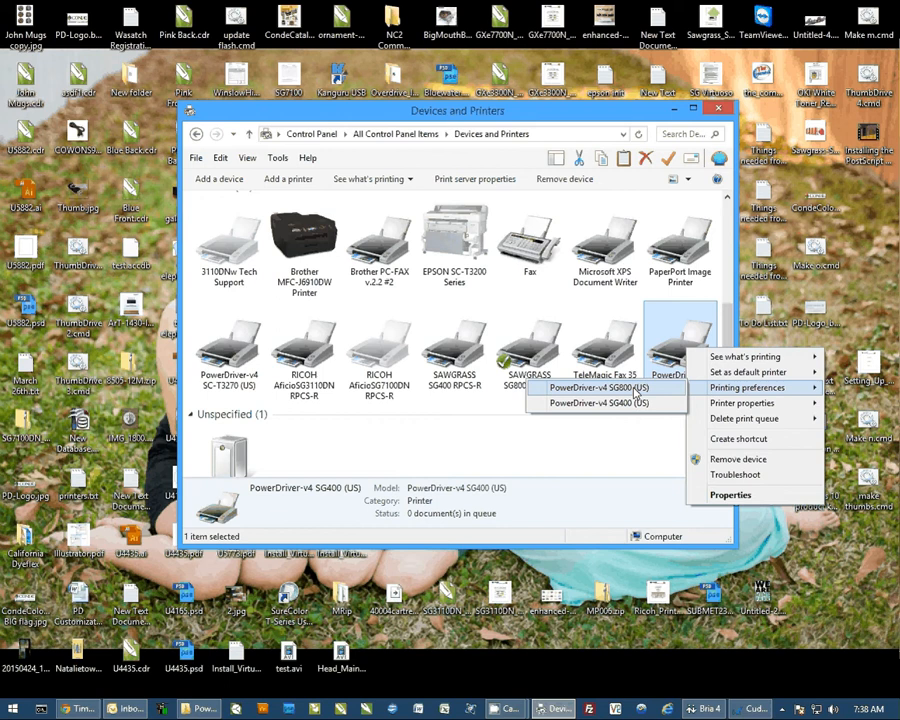
{"action": "mouse_move", "coordinate": [712, 392]}
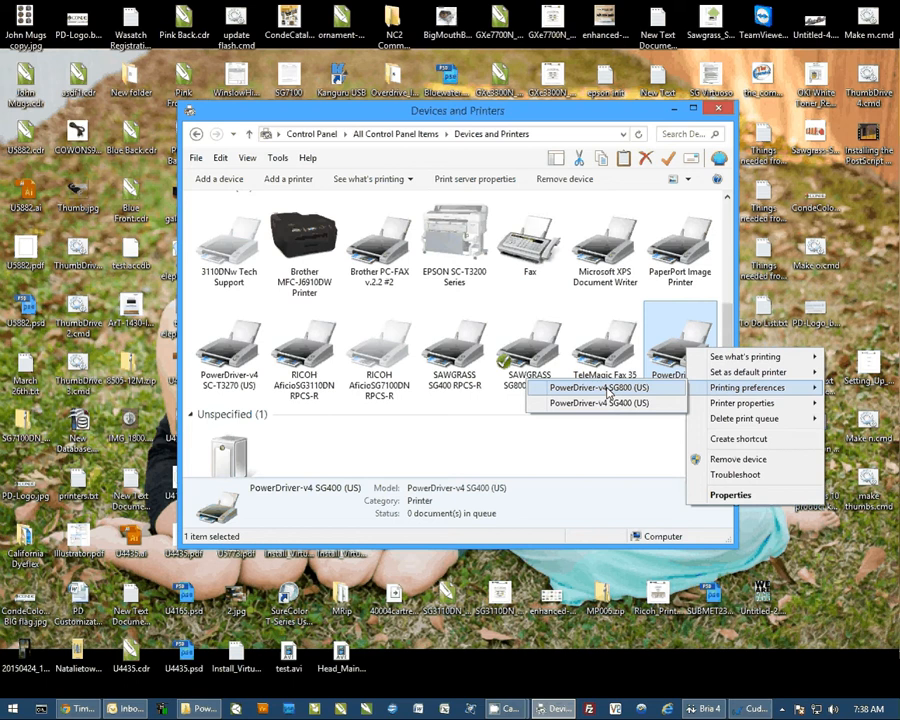
Step: Launch the Head Maintenance Scheduler from the SG800 (US) preferences' Utilities, raising the MD5 mismatch notice
{"action": "left_click", "coordinate": [748, 388]}
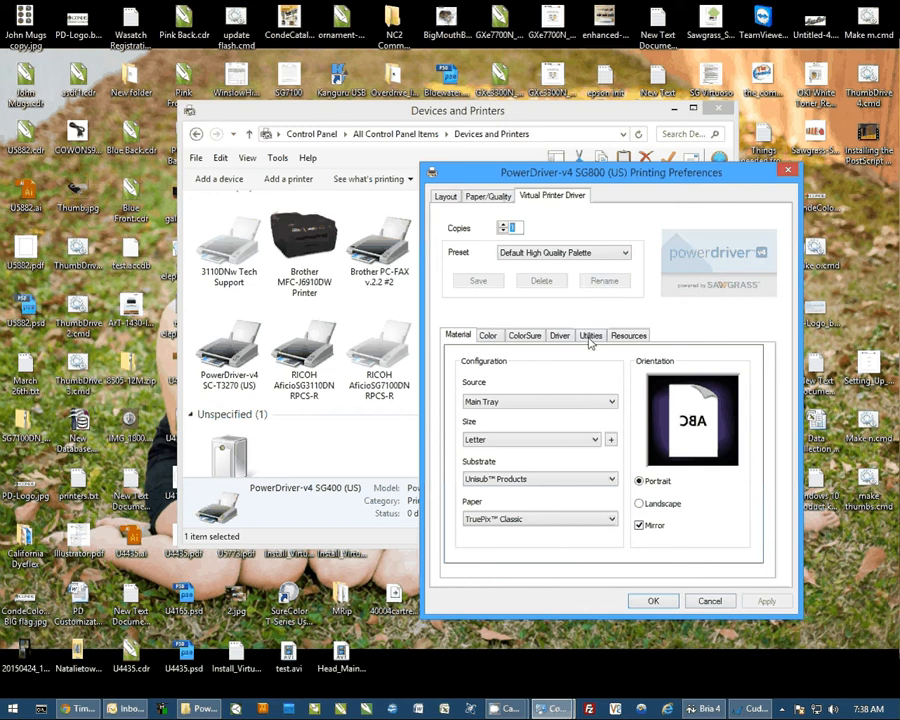
{"action": "left_click", "coordinate": [590, 336]}
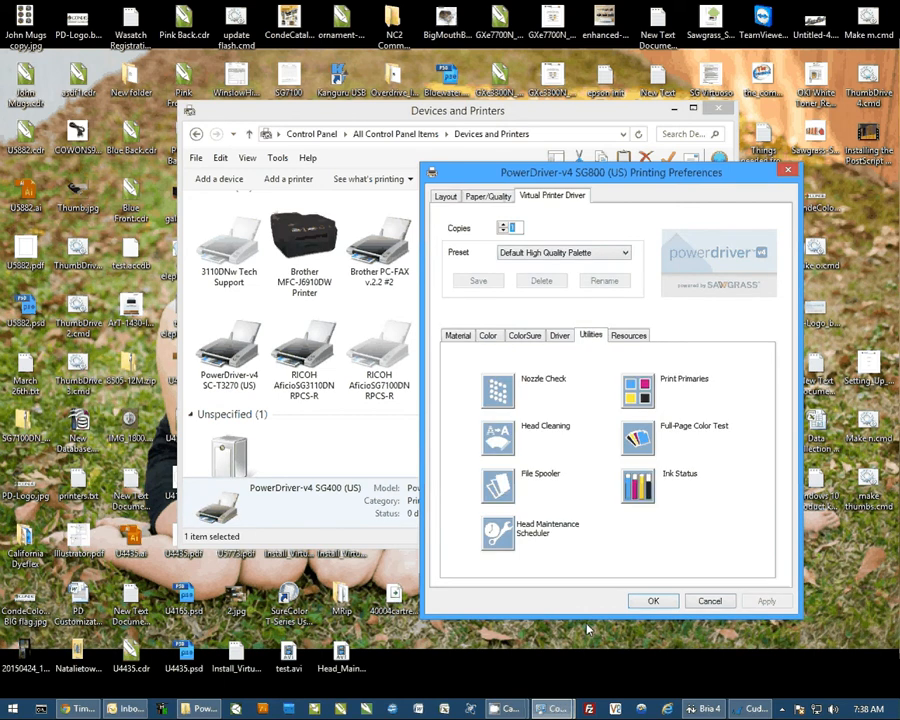
{"action": "mouse_move", "coordinate": [568, 540]}
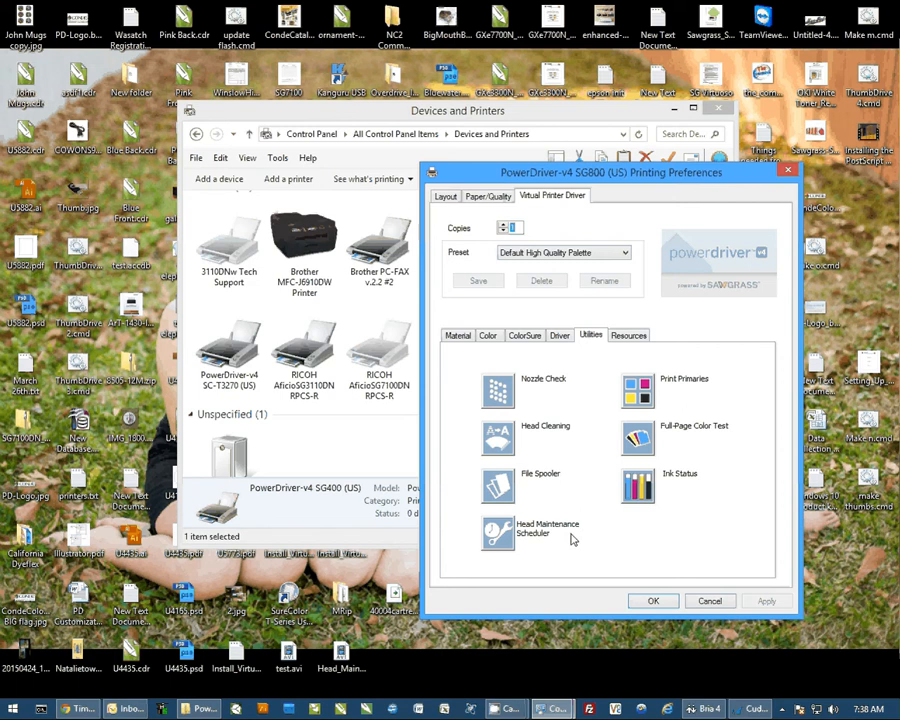
{"action": "left_click", "coordinate": [496, 390]}
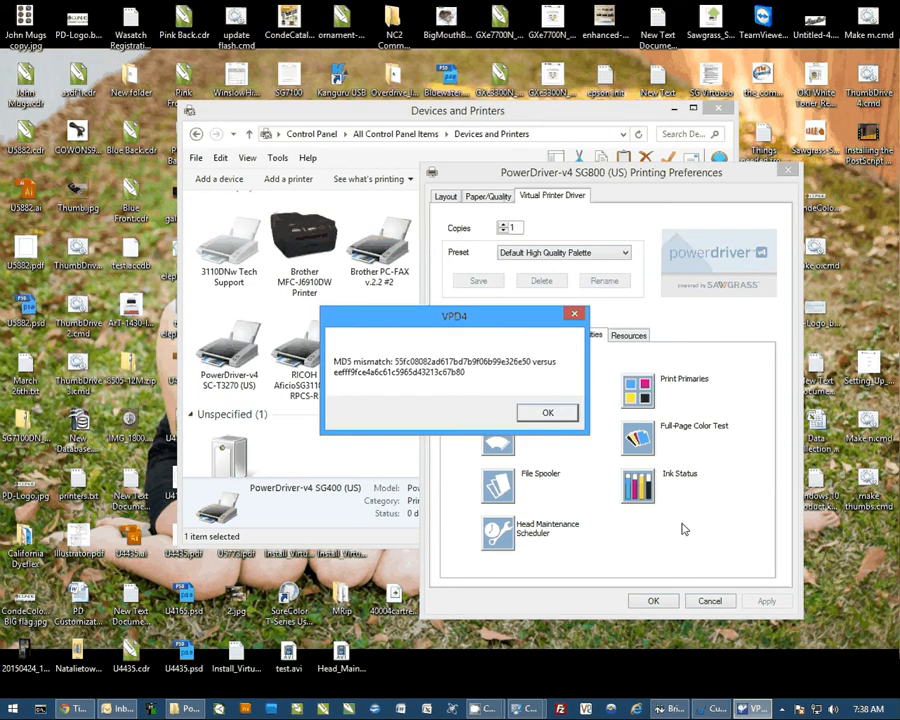
Step: Dismiss the MD5 notice and set the nozzle check's start date to today, 4/27/2015
{"action": "left_click", "coordinate": [548, 412]}
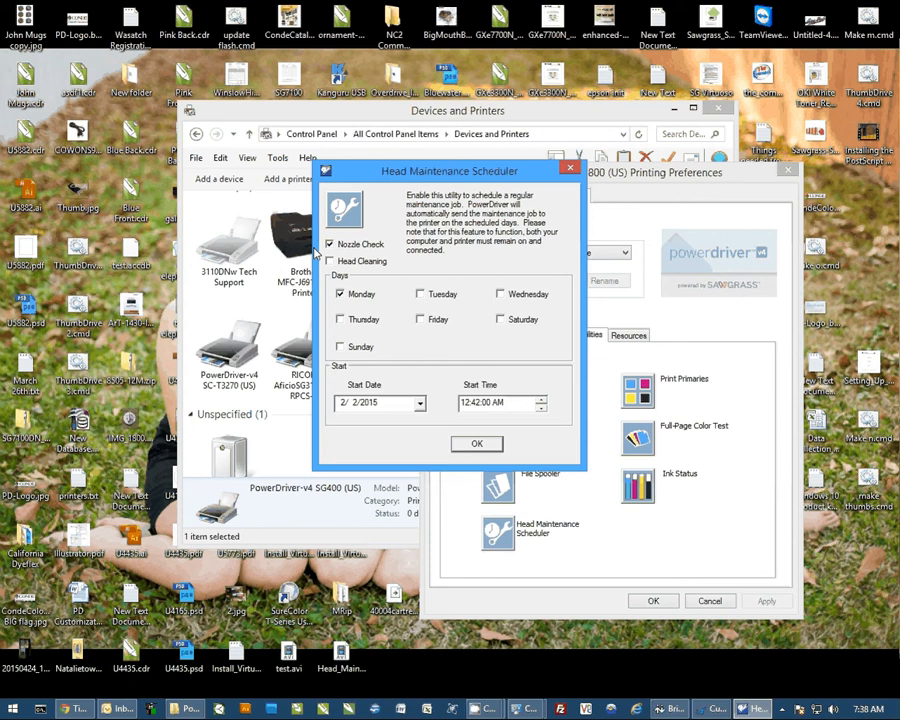
{"action": "left_click", "coordinate": [416, 402]}
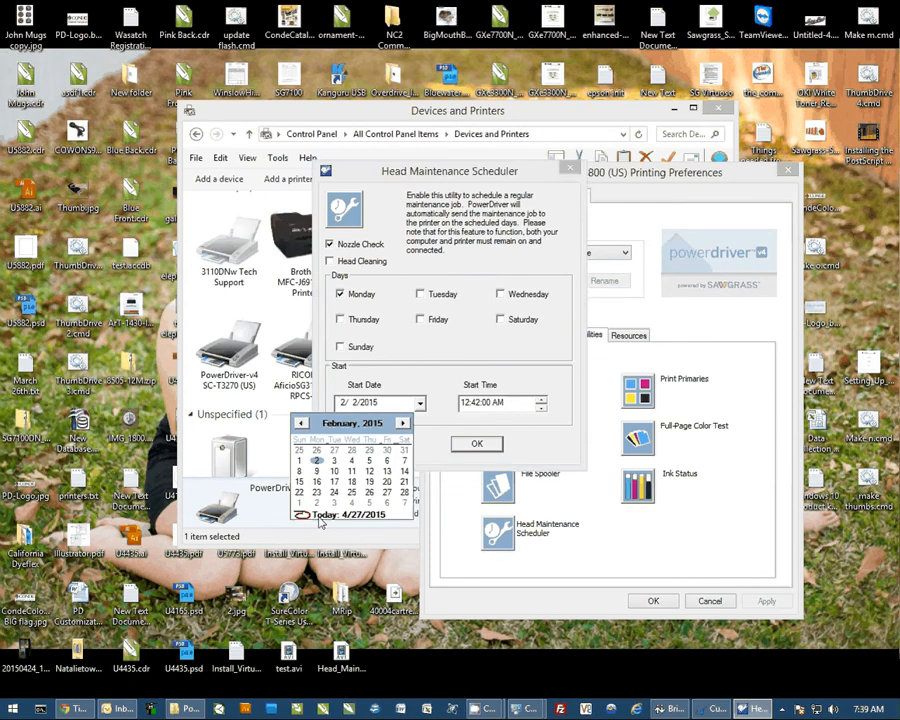
{"action": "left_click", "coordinate": [340, 514]}
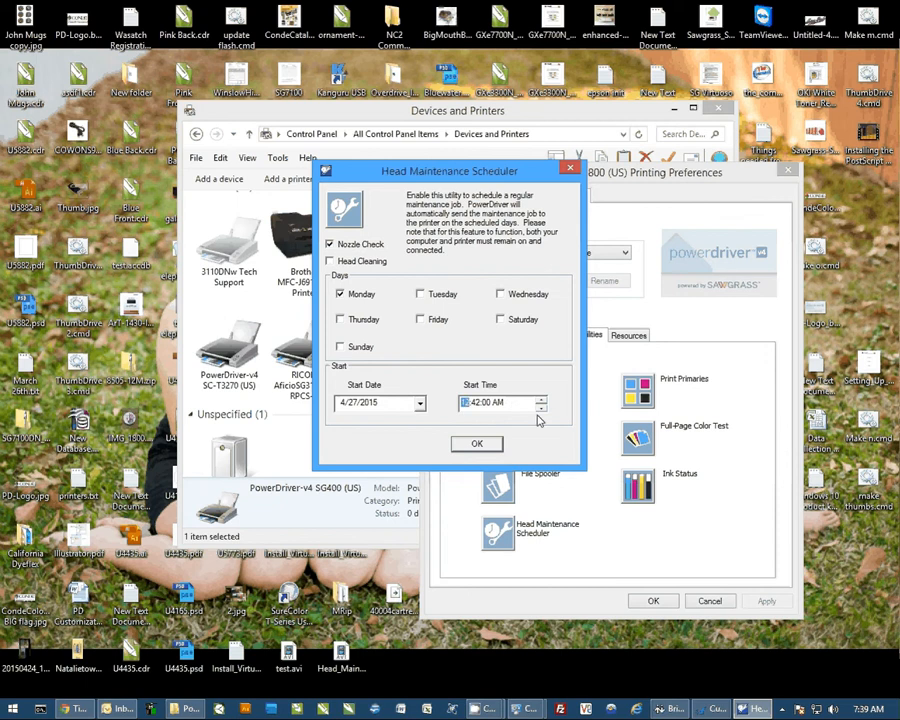
{"action": "mouse_move", "coordinate": [600, 424]}
{"action": "type", "text": "4"}
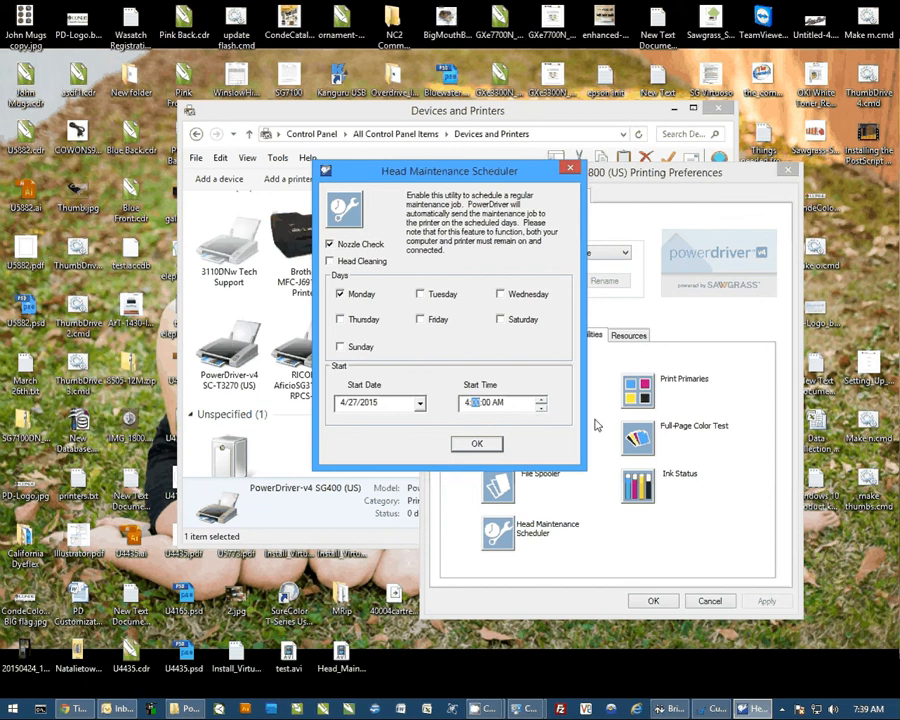
{"action": "mouse_move", "coordinate": [392, 300]}
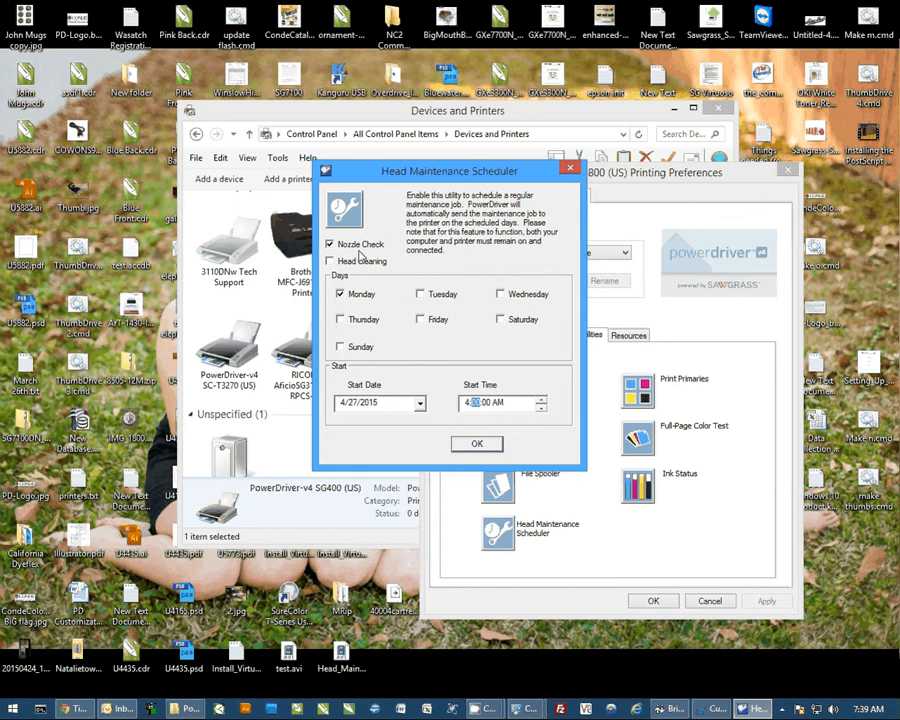
{"action": "mouse_move", "coordinate": [384, 268]}
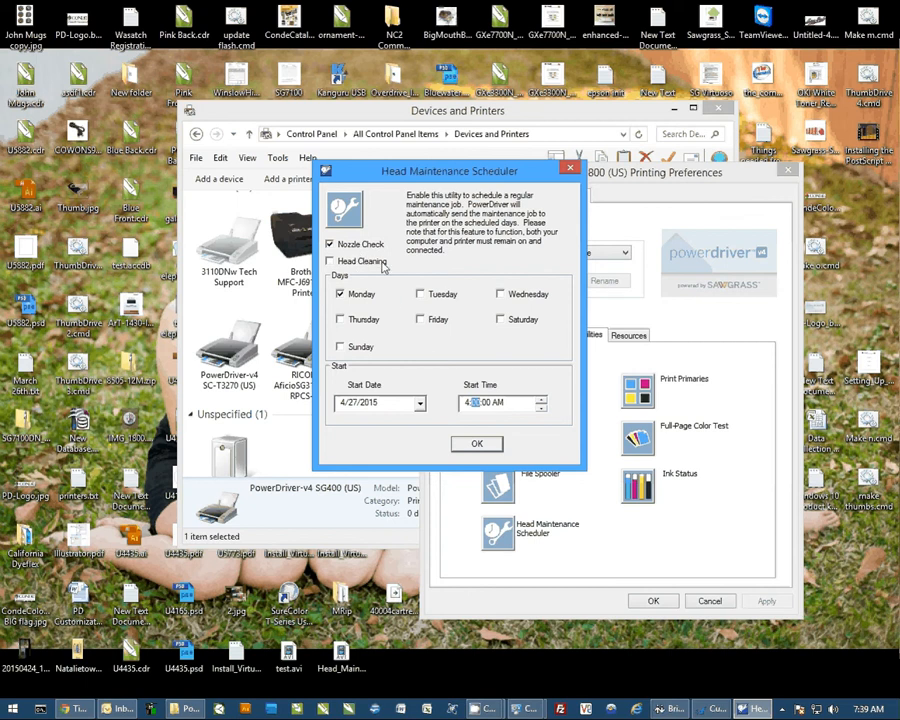
{"action": "mouse_move", "coordinate": [476, 444]}
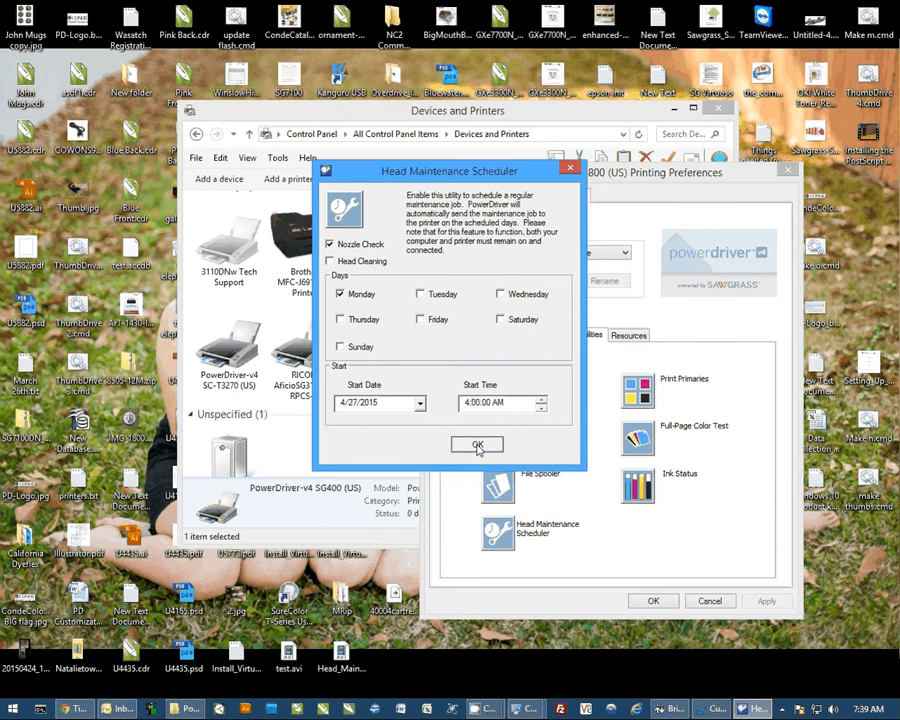
Step: Confirm the Monday 4:00 AM nozzle check schedule, returning to the utilities list
{"action": "left_click", "coordinate": [476, 444]}
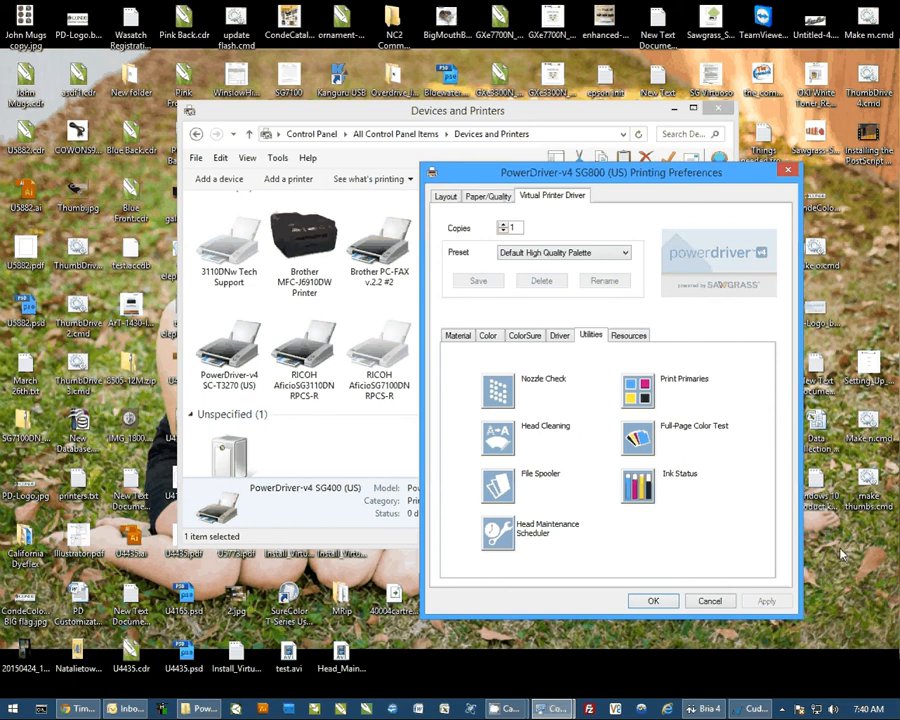
{"action": "mouse_move", "coordinate": [850, 552]}
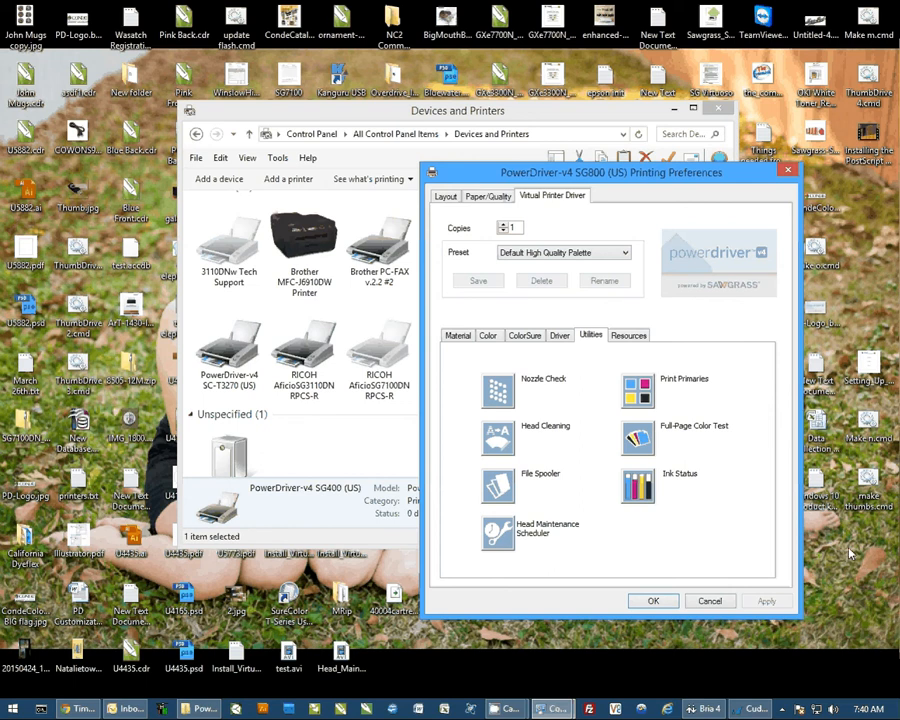